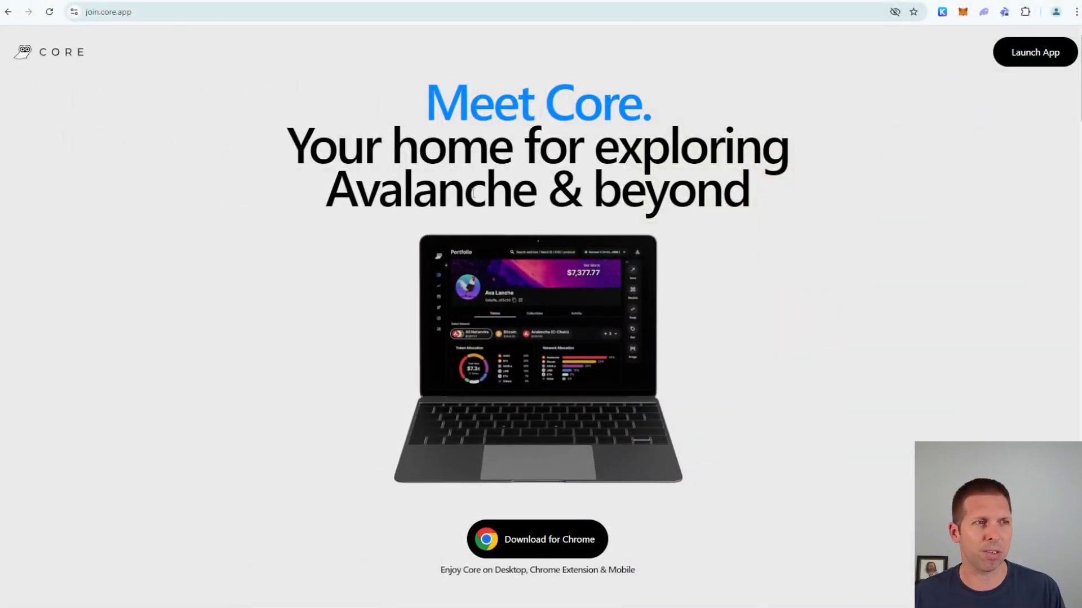
mouse_move(495, 274)
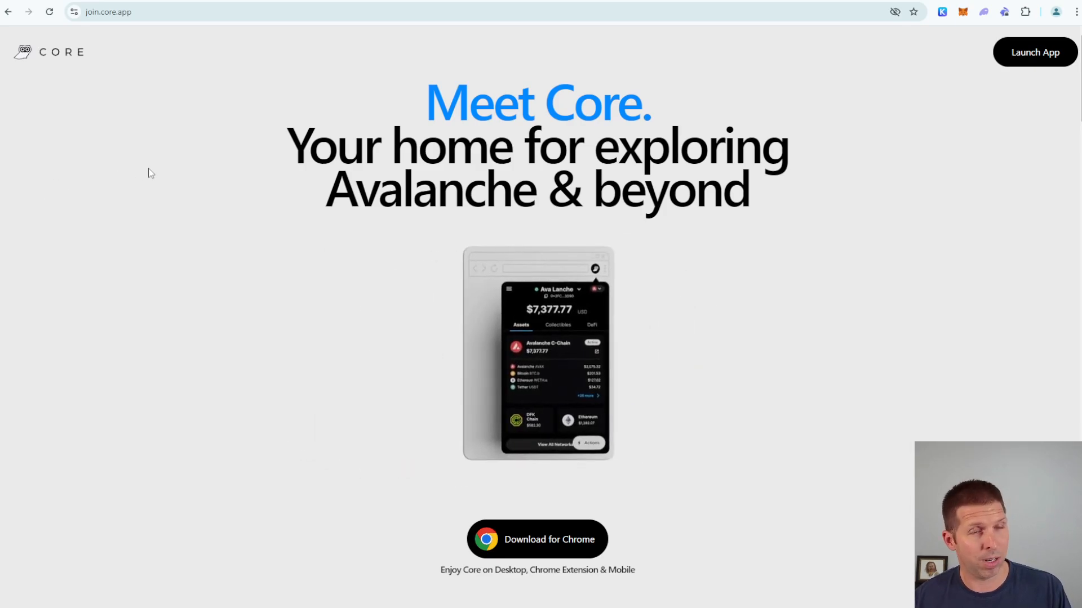
mouse_move(564, 413)
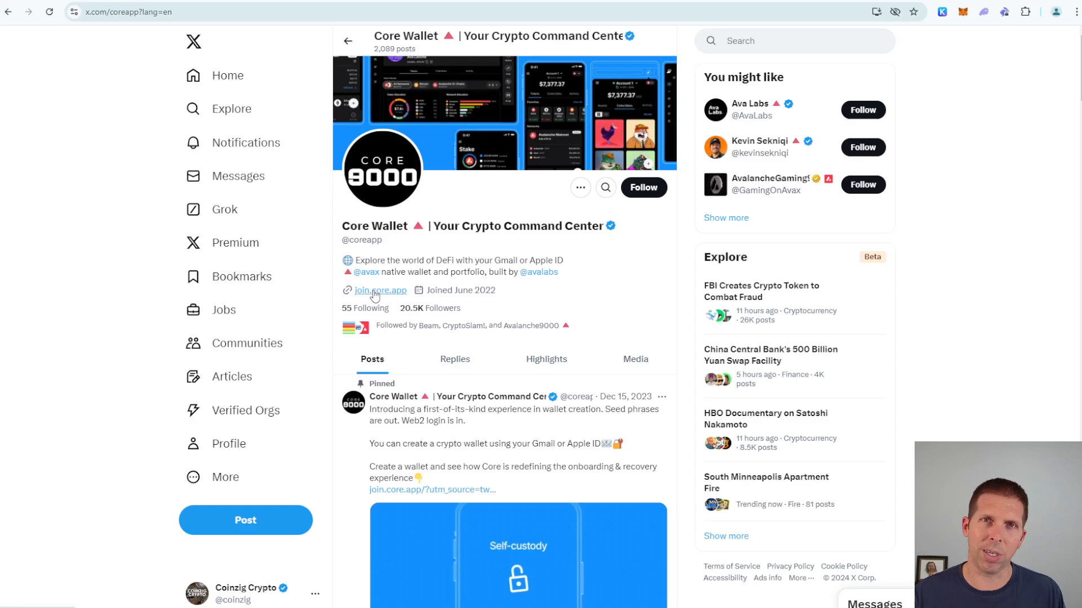
Install the Core | Crypto Wallet & NFT Extension from join.core.app via the Chrome Web Store.
click(381, 290)
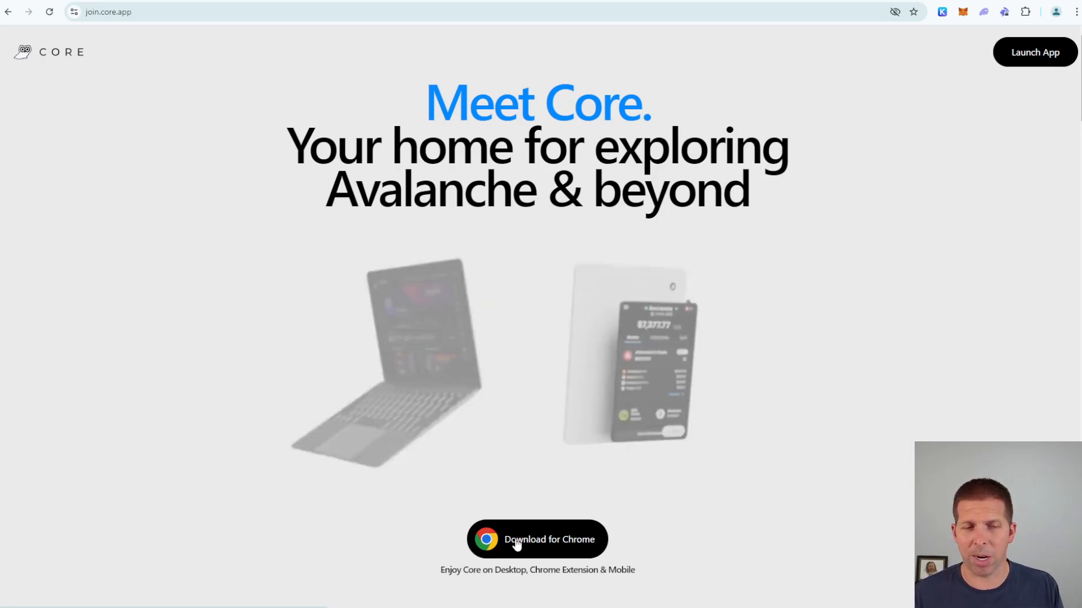
click(536, 539)
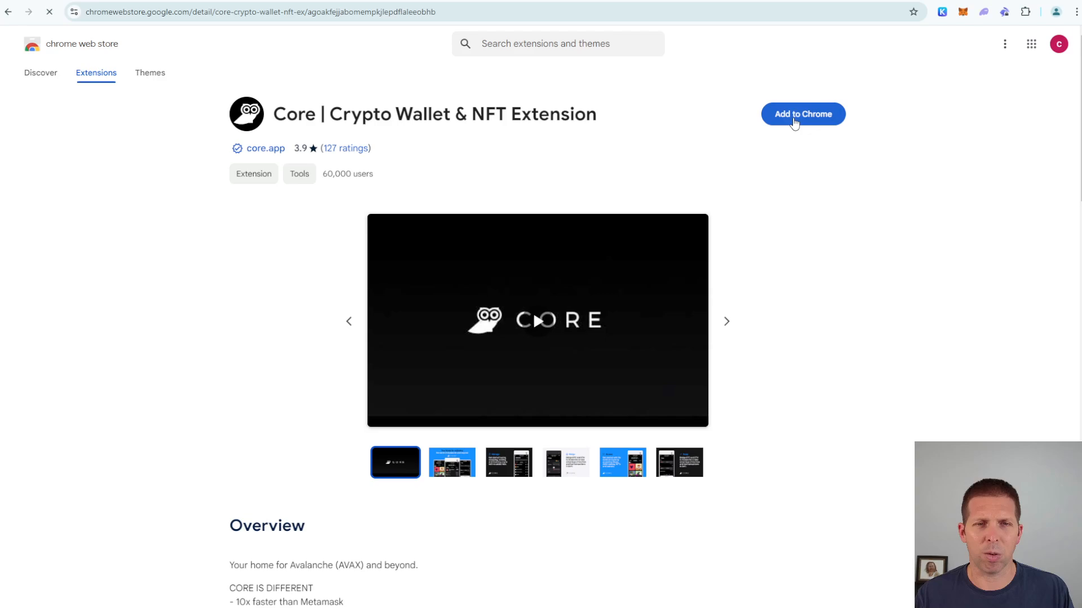
click(802, 114)
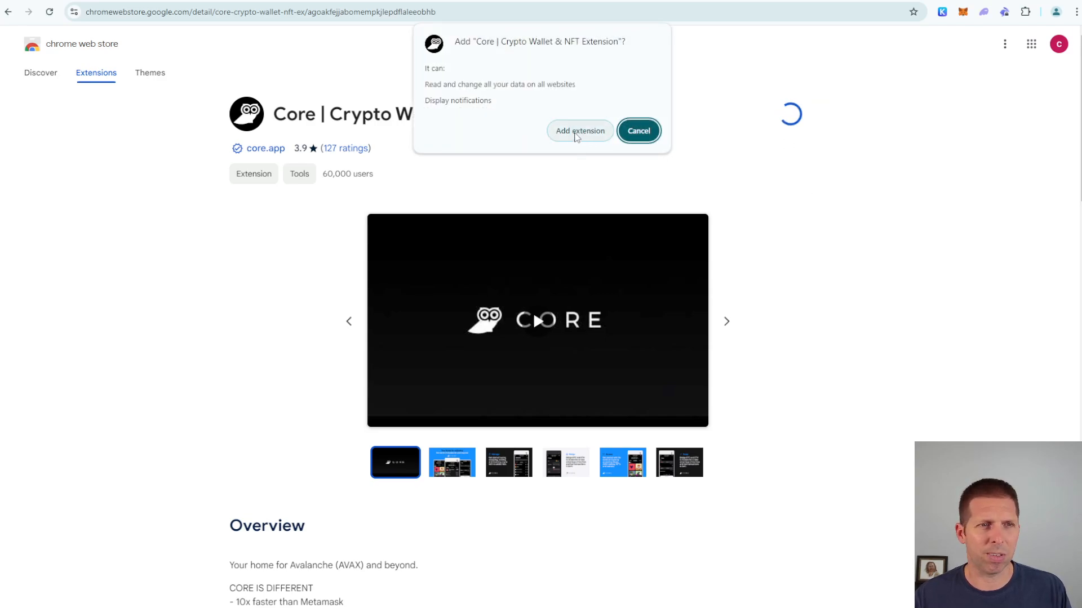
click(580, 130)
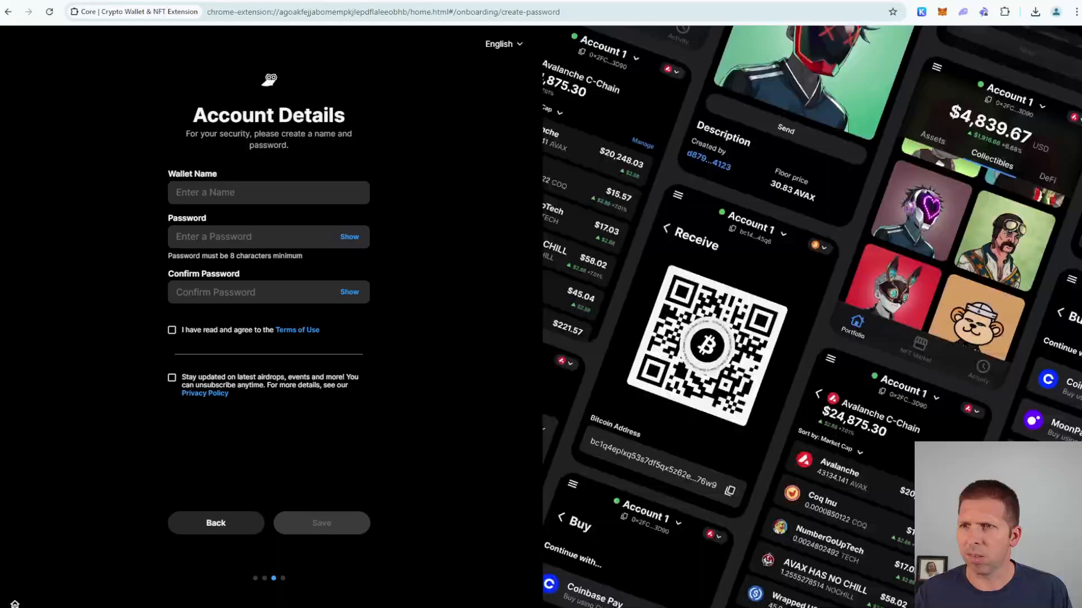
Name the wallet CoreYoutube2, set a strong password, accept the Terms of Use and save.
click(267, 192)
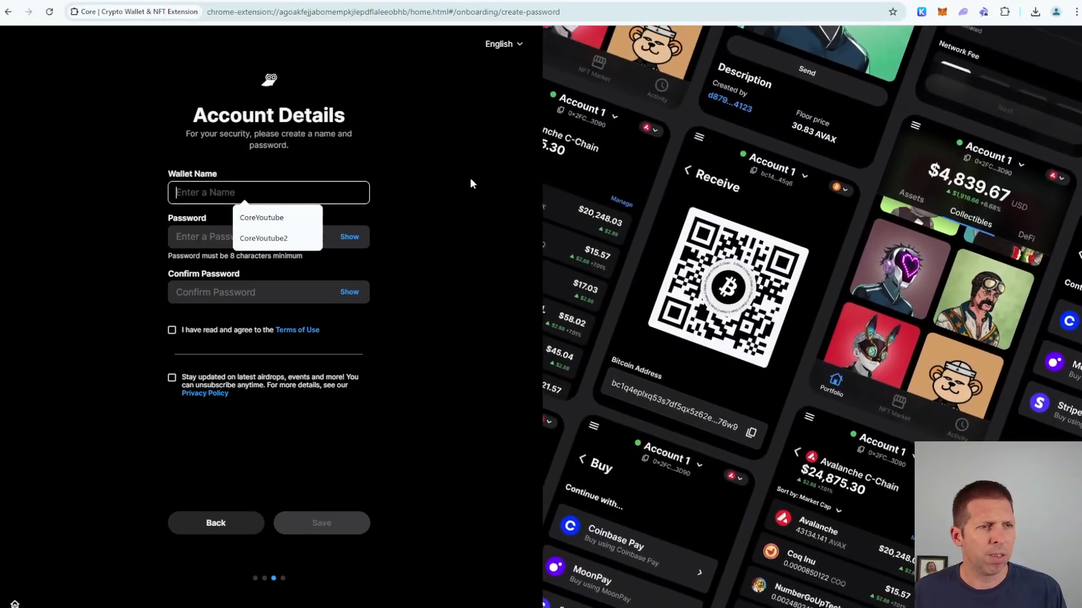
click(263, 238)
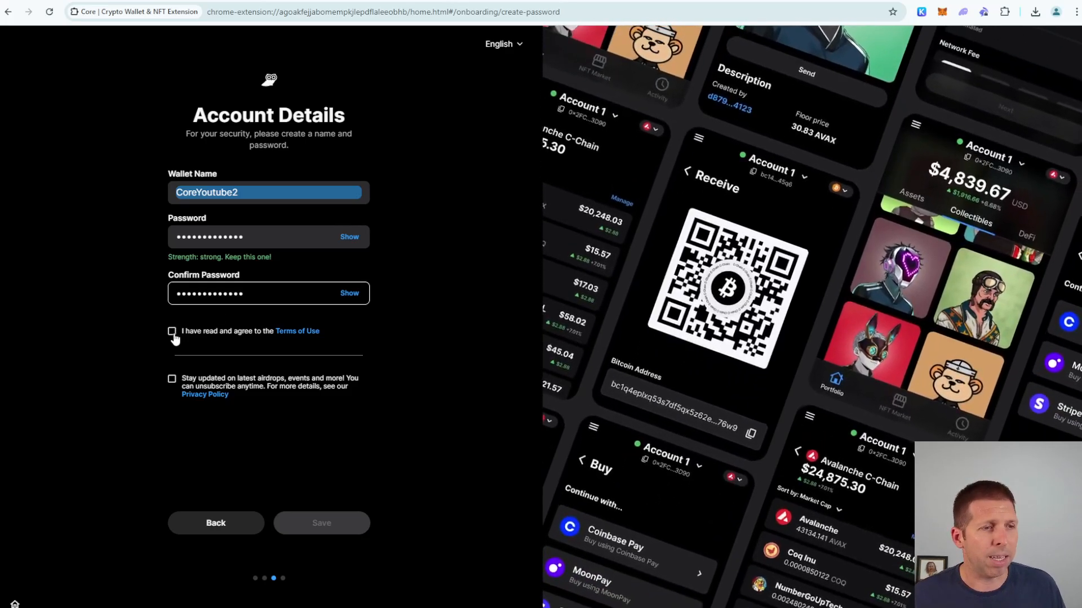
click(172, 331)
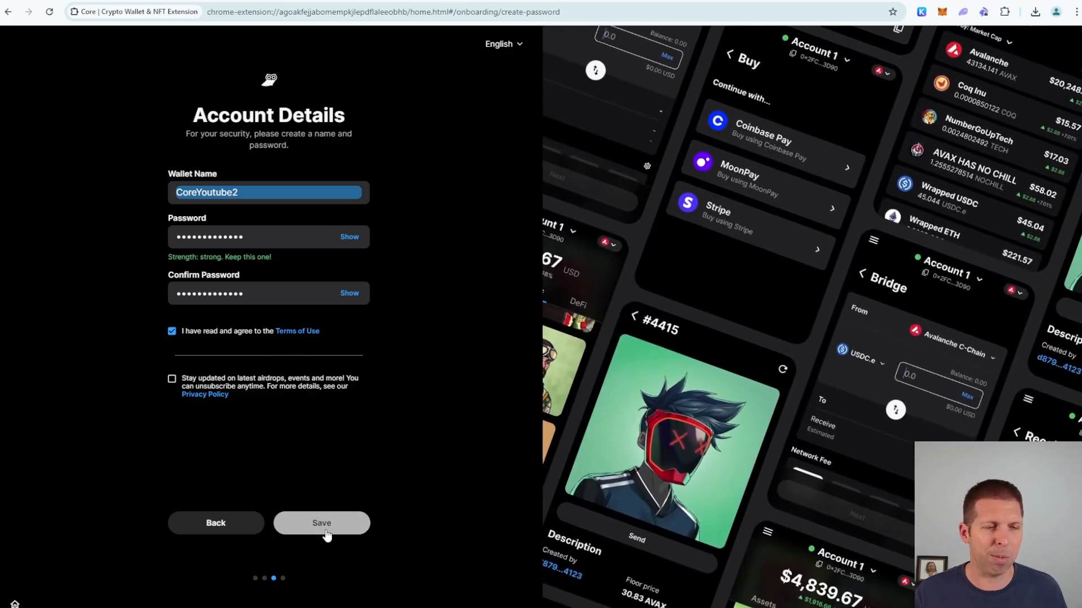
click(321, 523)
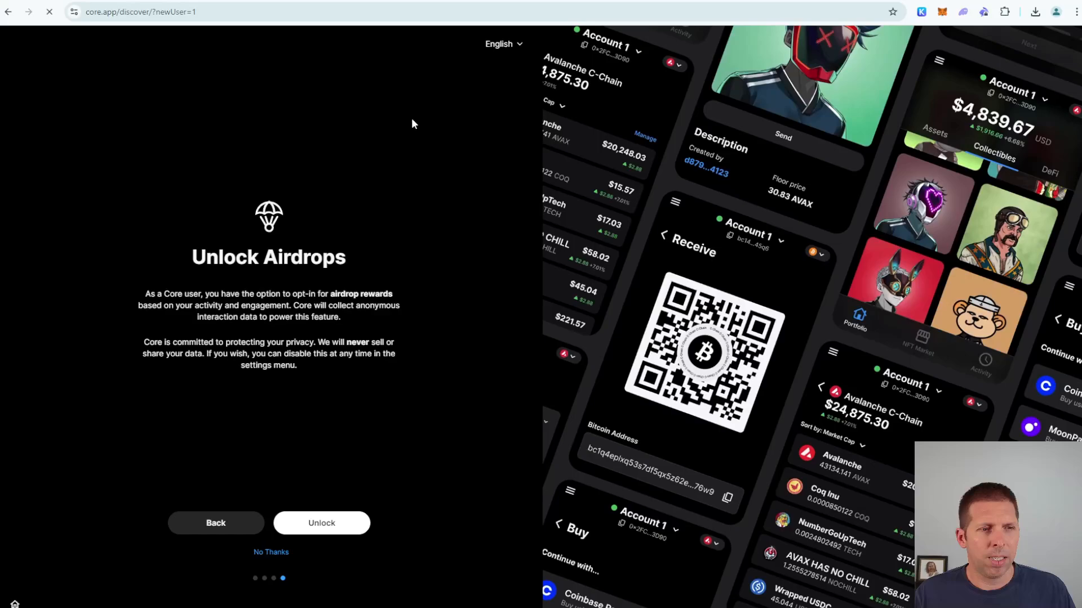
Answer the Unlock Airdrops opt-in and dismiss the Wallet Created dialog.
click(321, 523)
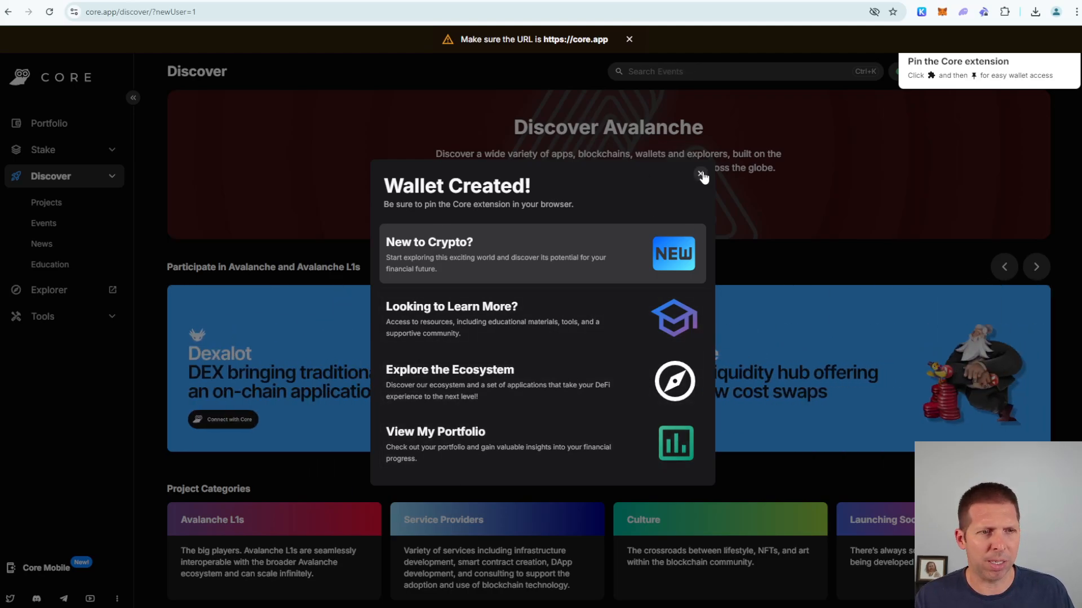
click(700, 174)
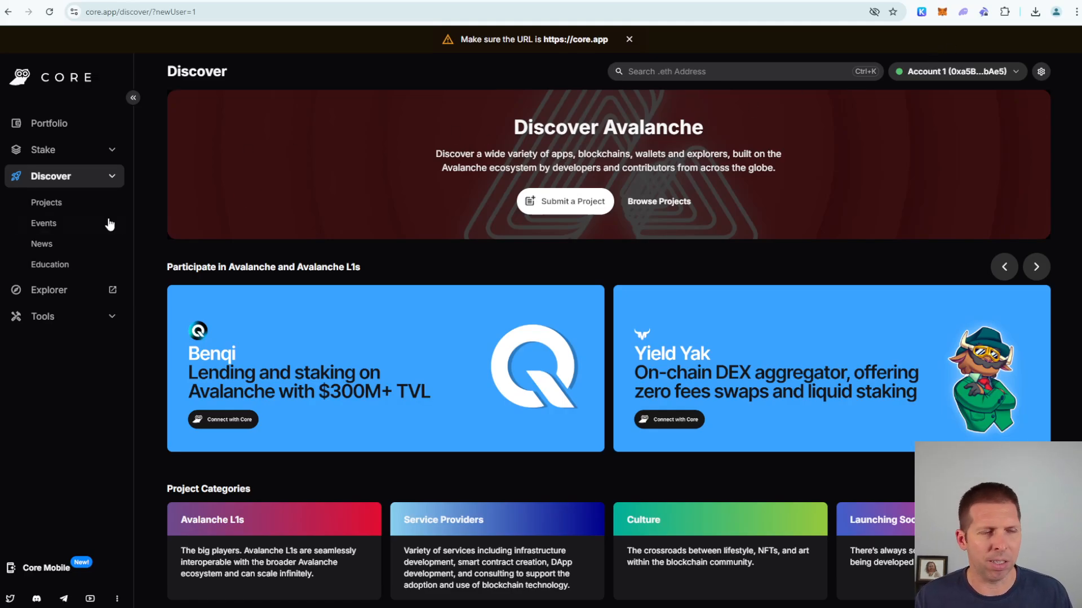
Pin the Core extension to the Chrome toolbar to reach its Account 1 popup.
click(1036, 267)
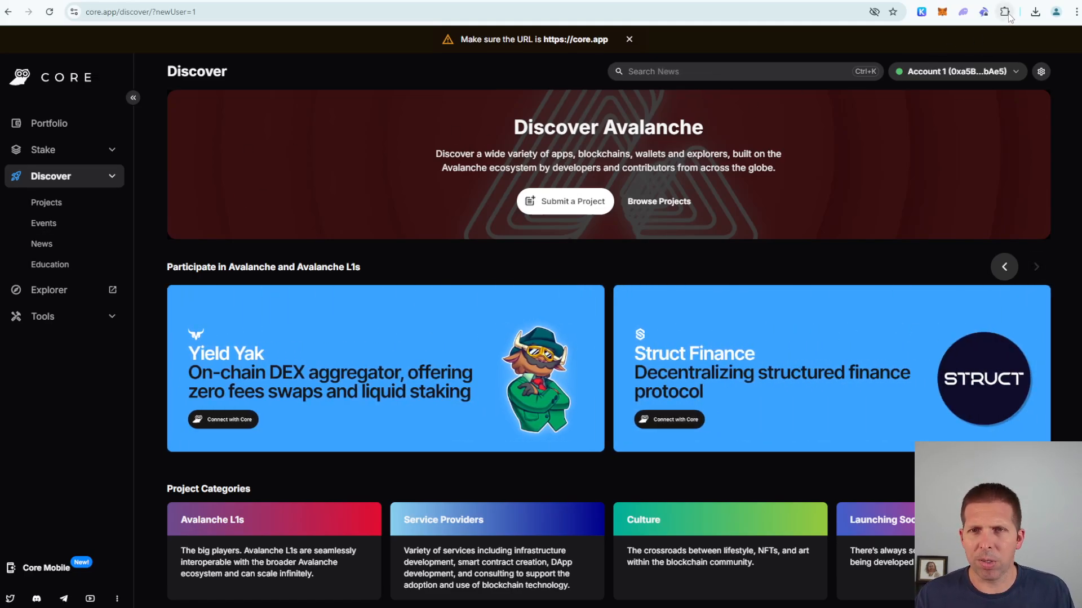
click(1004, 11)
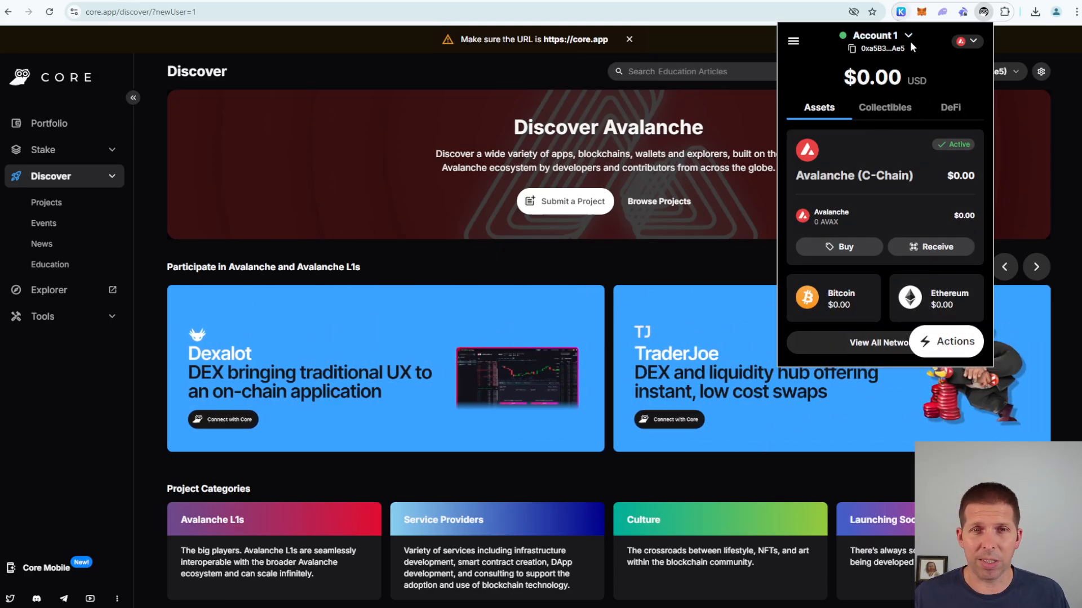
Check Account 1 in Account Manager, copy its address and list the available networks.
click(876, 35)
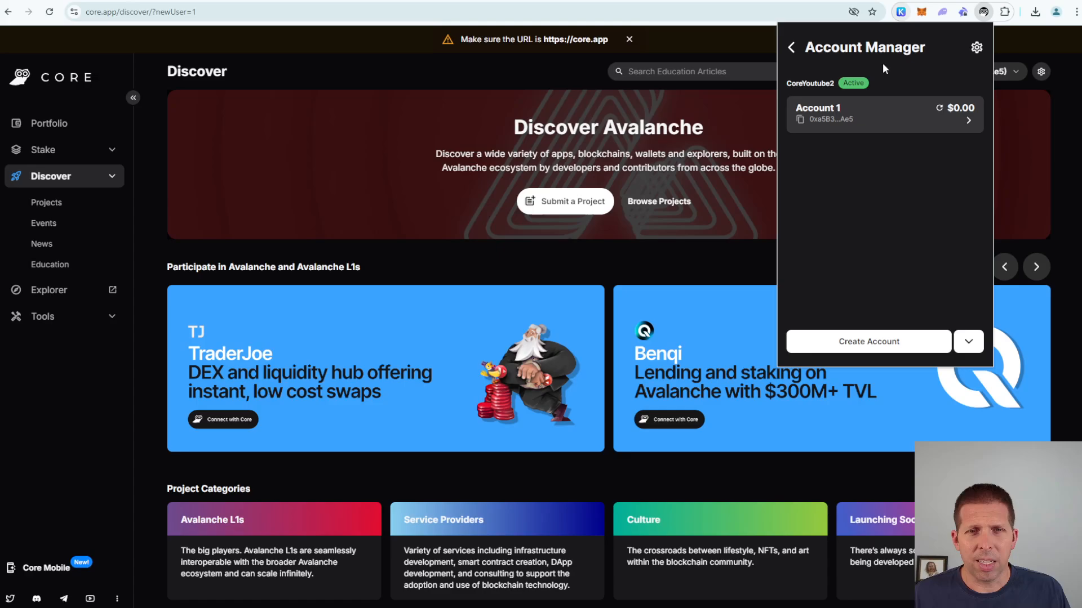
mouse_move(824, 85)
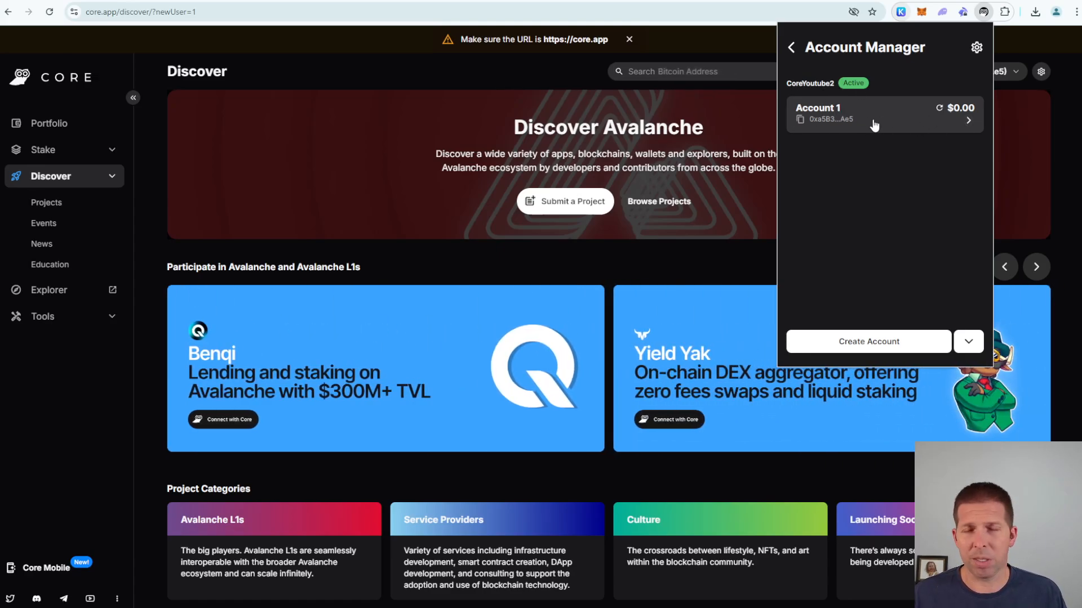
mouse_move(798, 67)
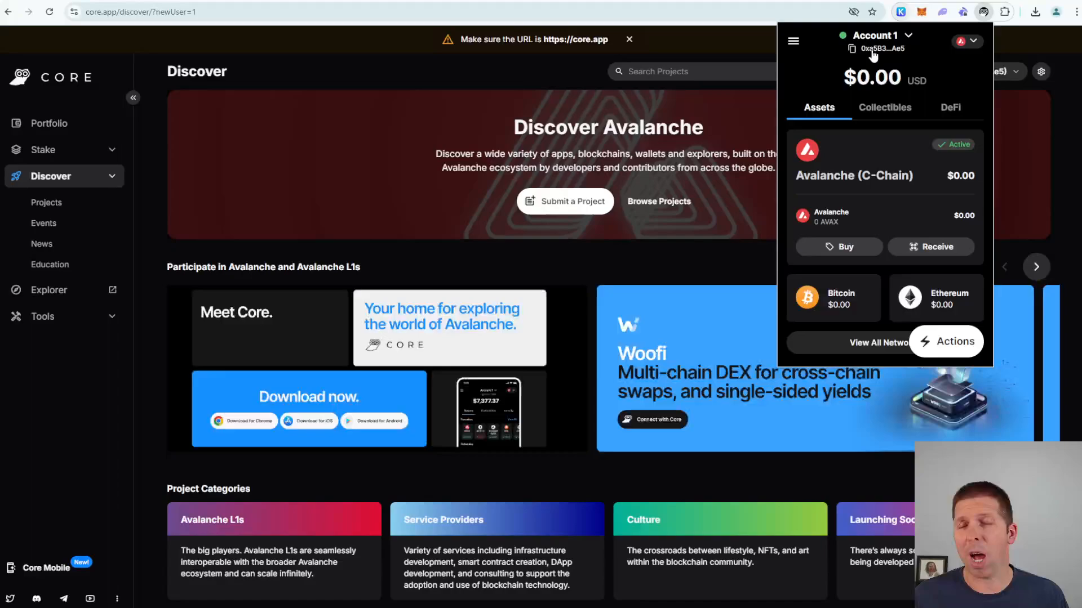
click(852, 49)
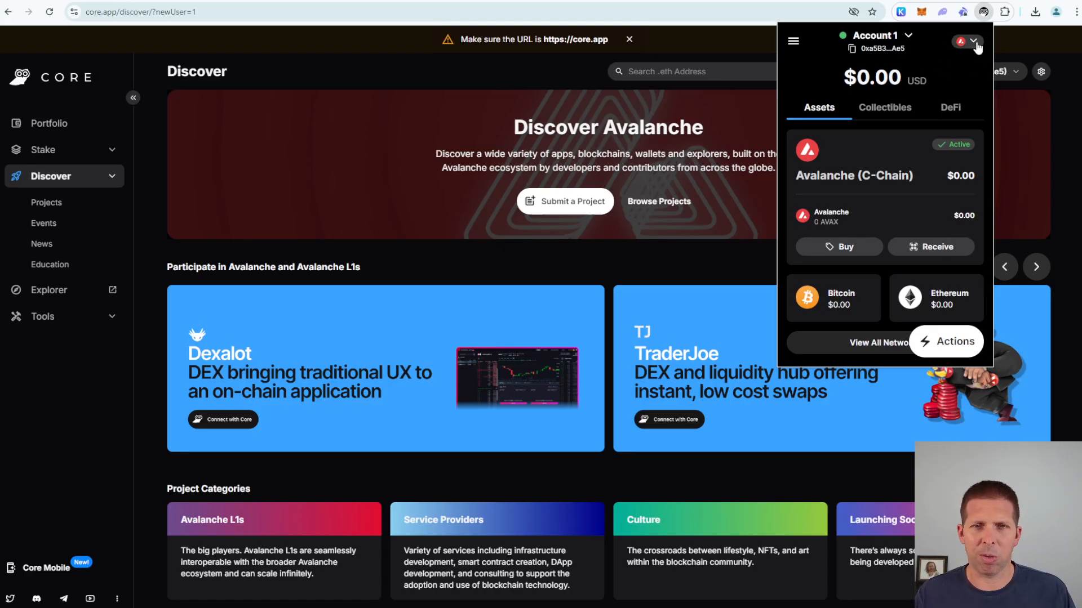
click(973, 41)
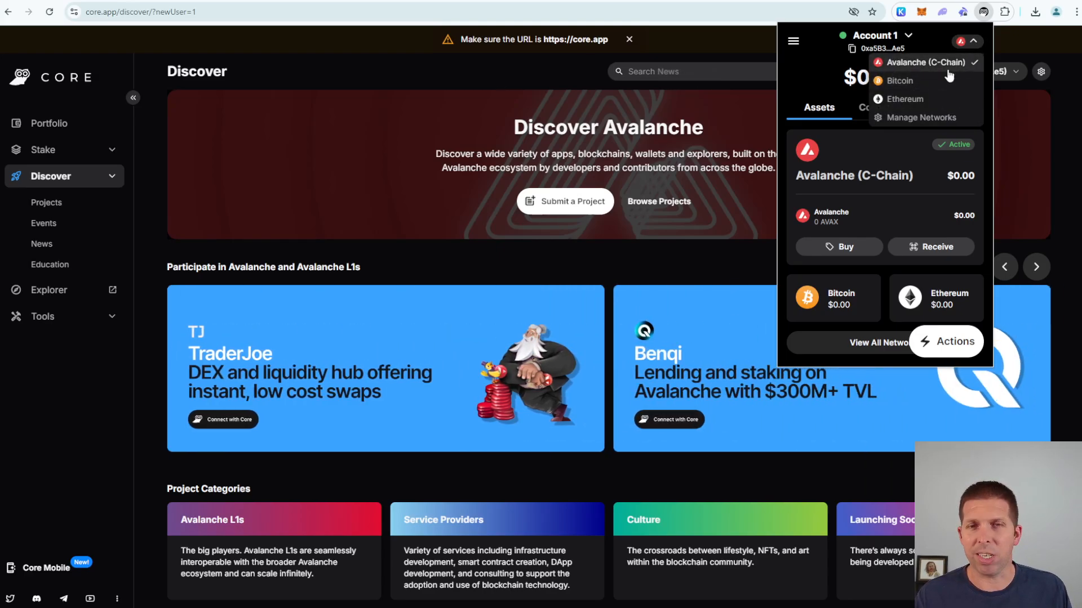
mouse_move(907, 125)
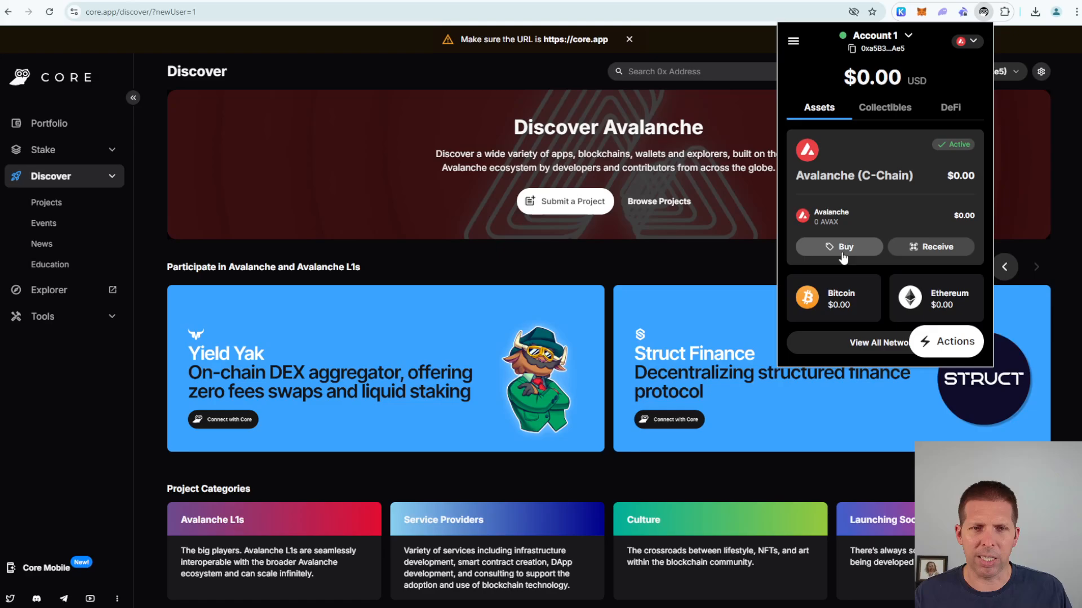
click(930, 247)
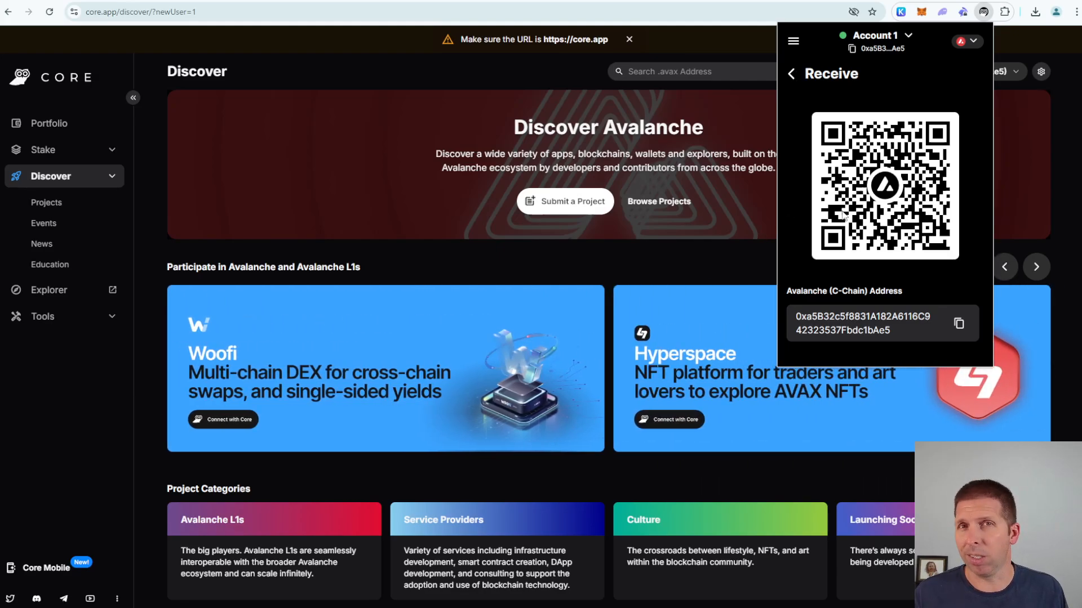
click(790, 74)
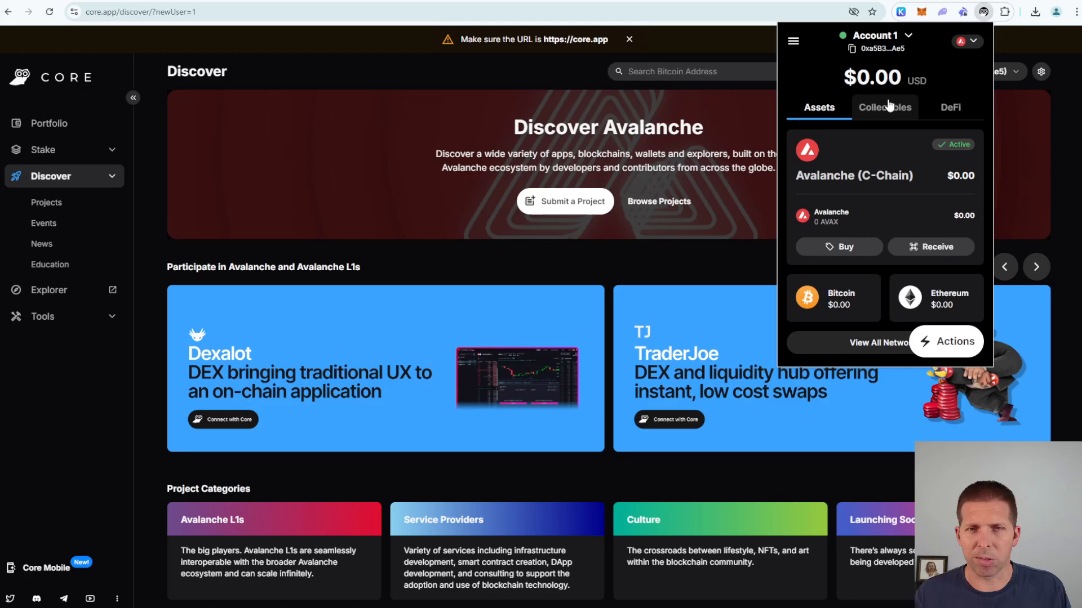
click(884, 107)
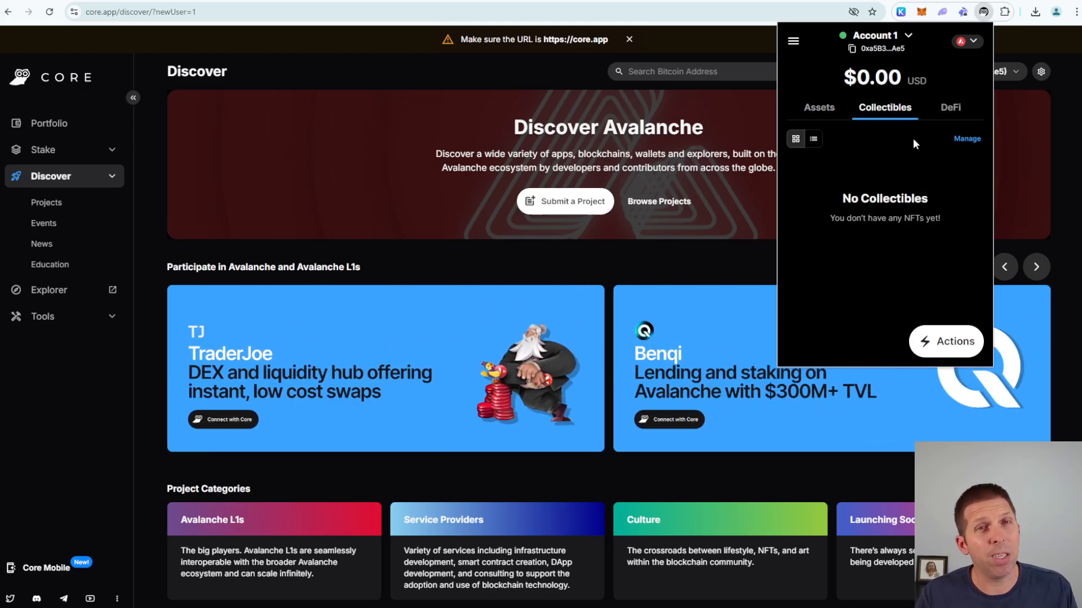
click(950, 108)
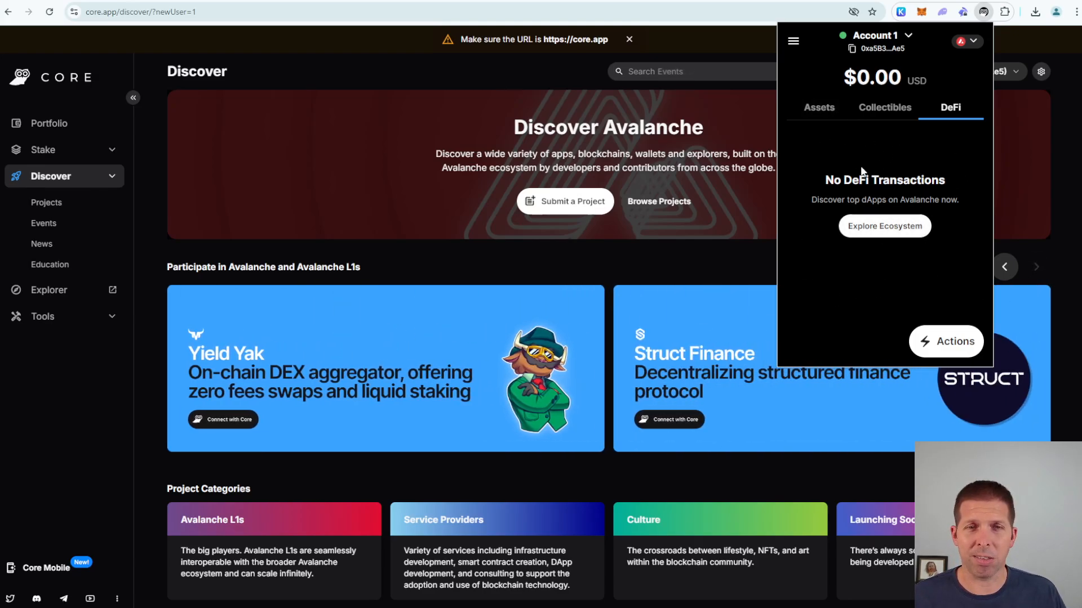
click(818, 107)
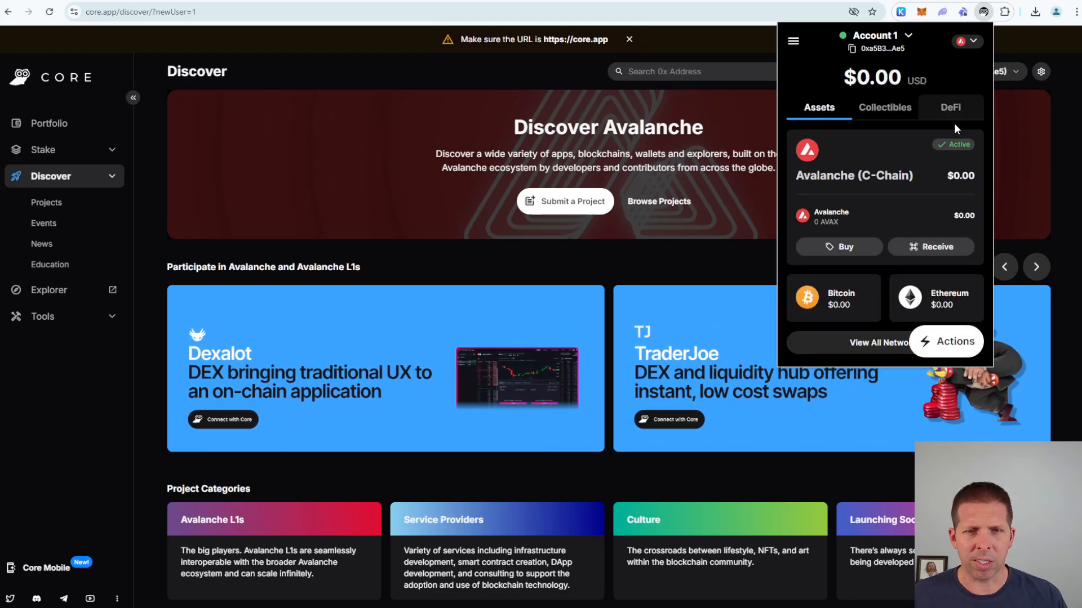
click(945, 342)
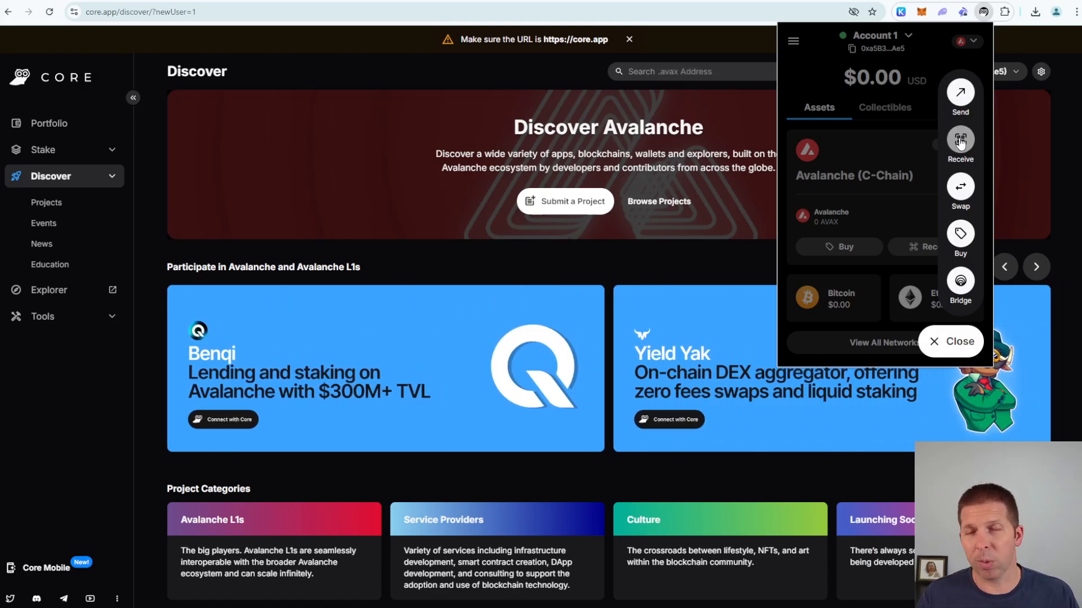
View the Receive QR code, return, and close the Actions menu.
click(959, 140)
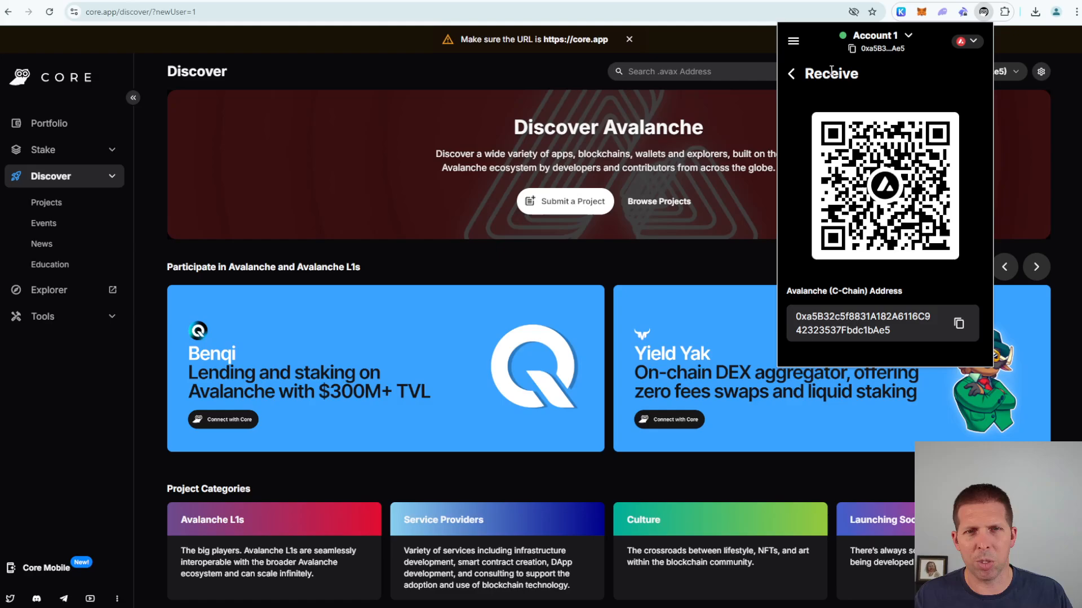
click(791, 74)
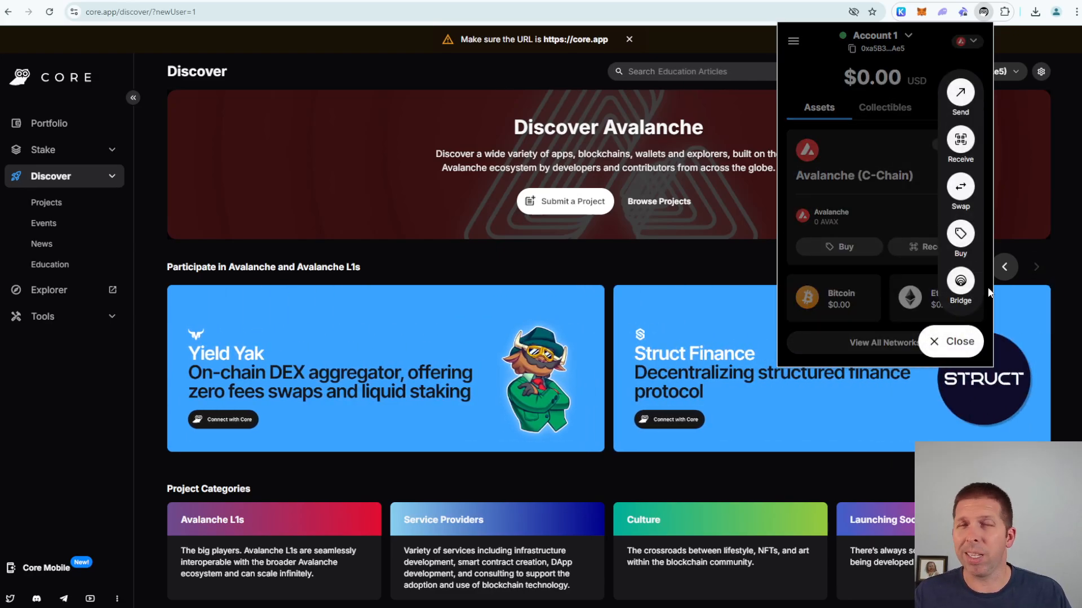
click(1036, 267)
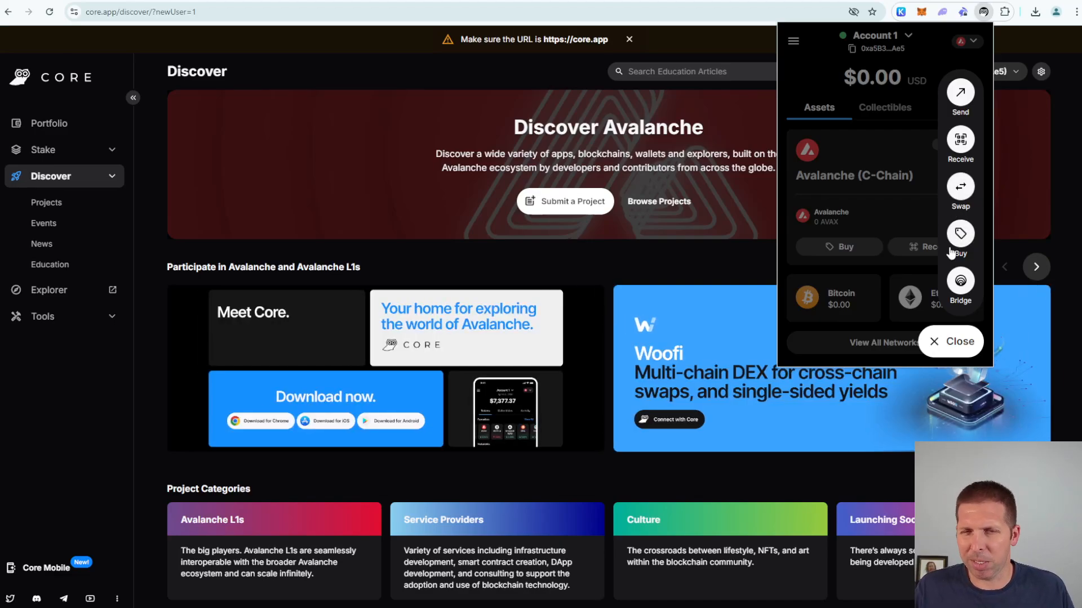
click(951, 342)
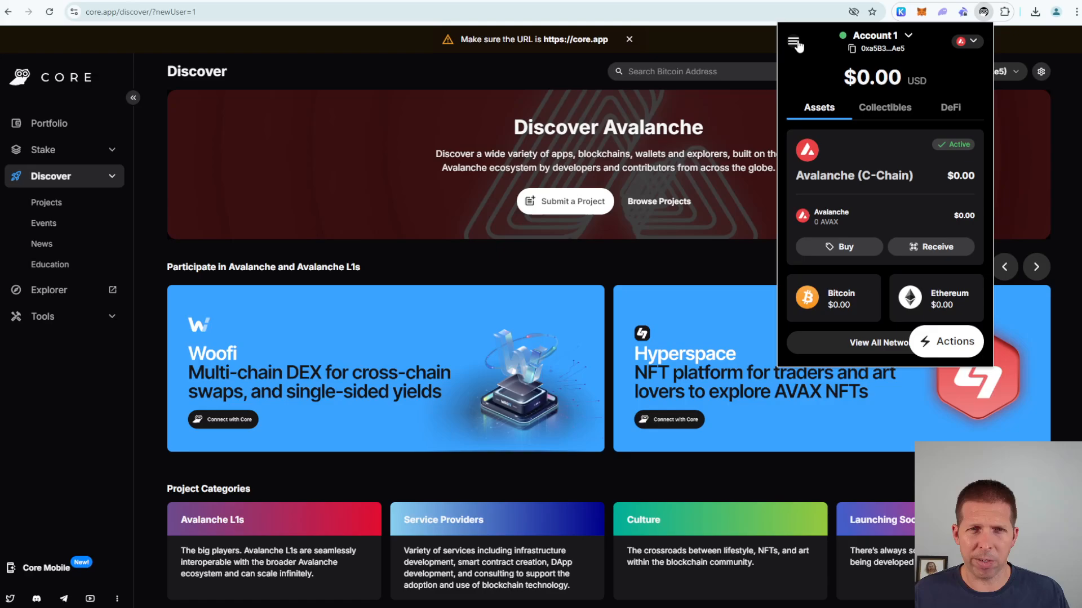
Look at the empty Address Book in the wallet settings, then exit settings.
click(796, 44)
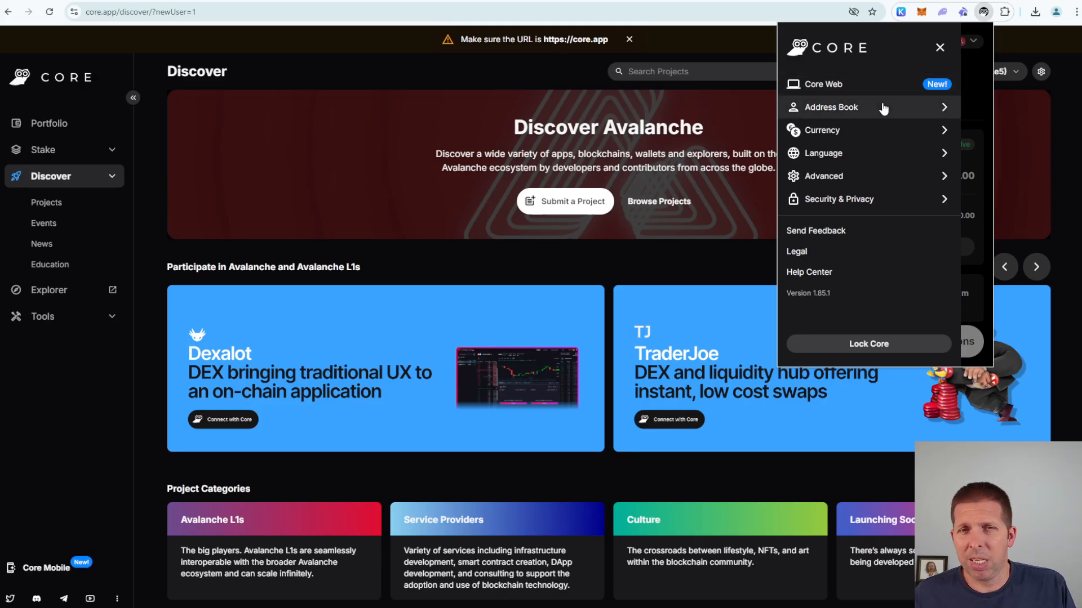
click(829, 107)
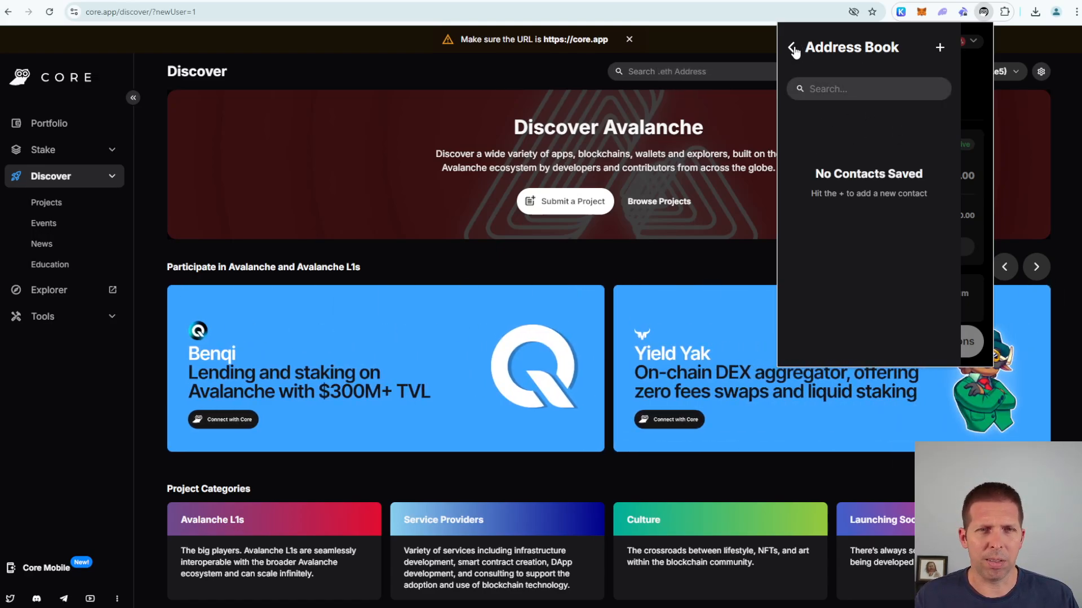
click(792, 48)
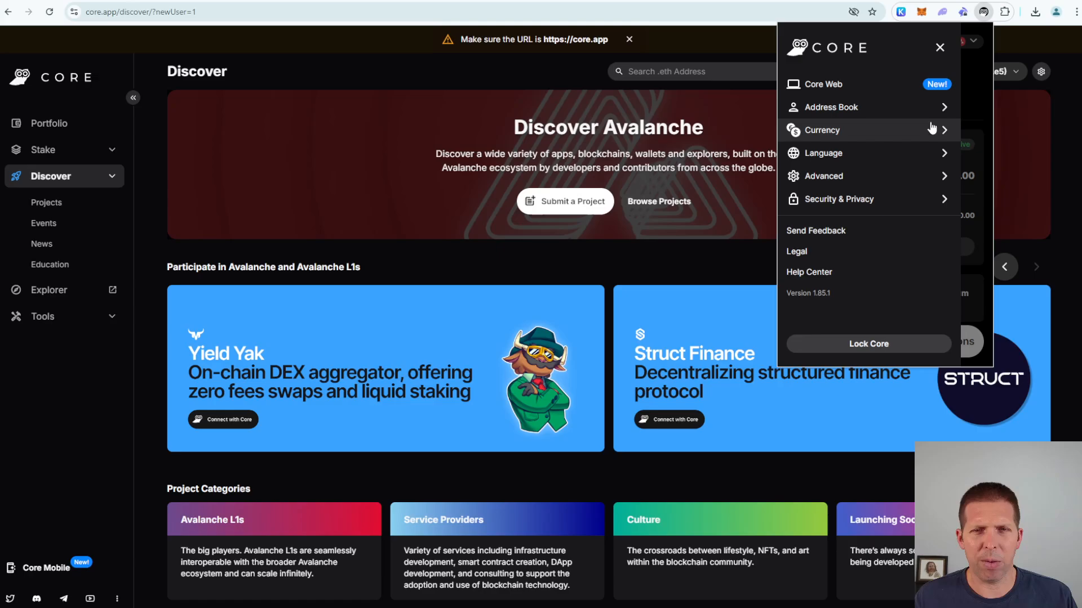
click(939, 47)
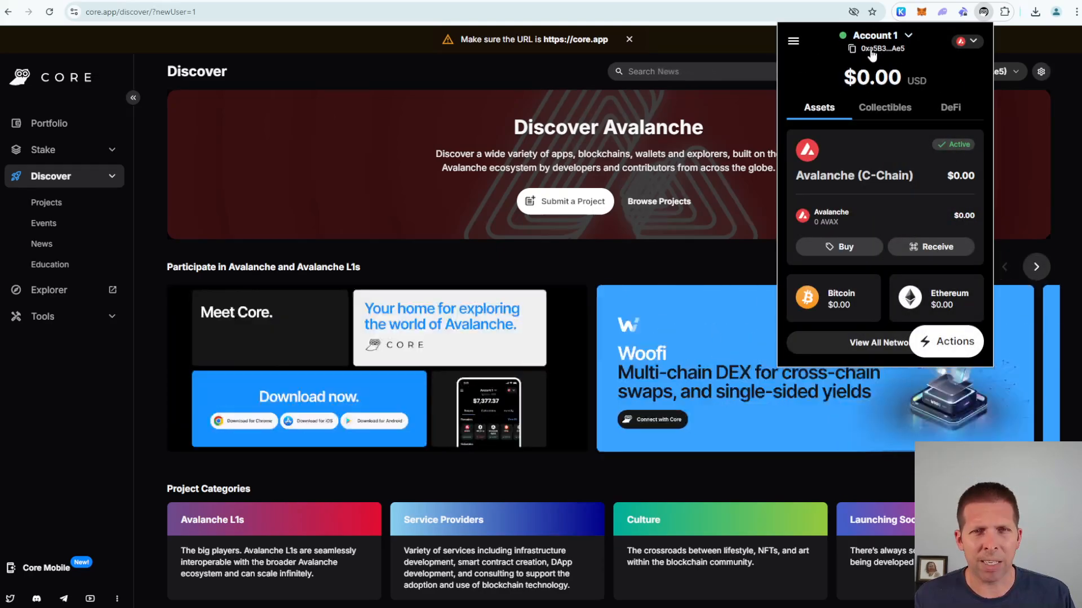
View the Currency list with USD selected, leaving it unchanged.
click(793, 41)
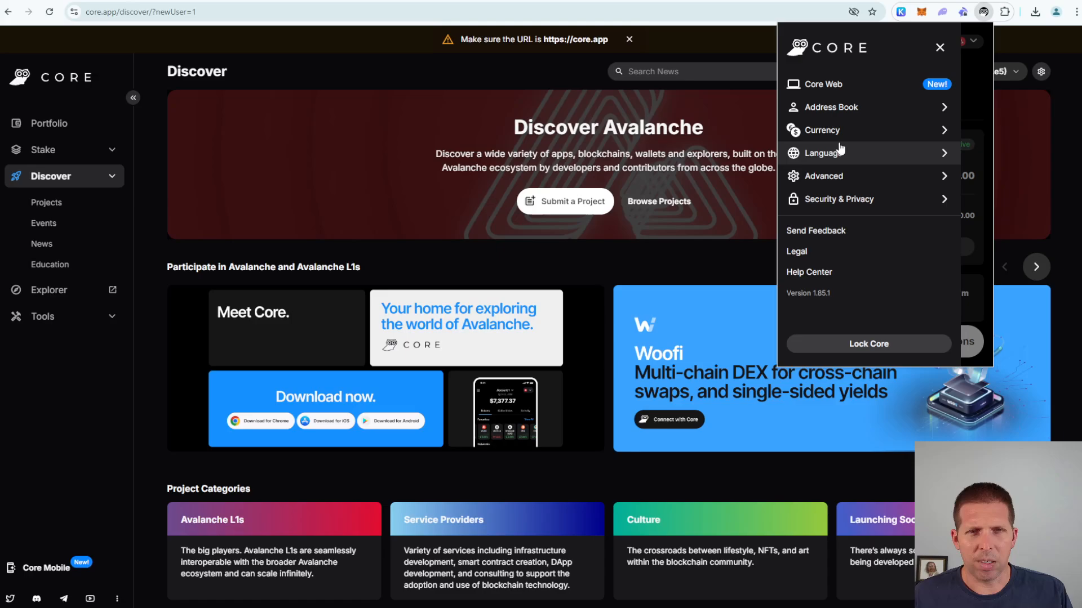
click(822, 130)
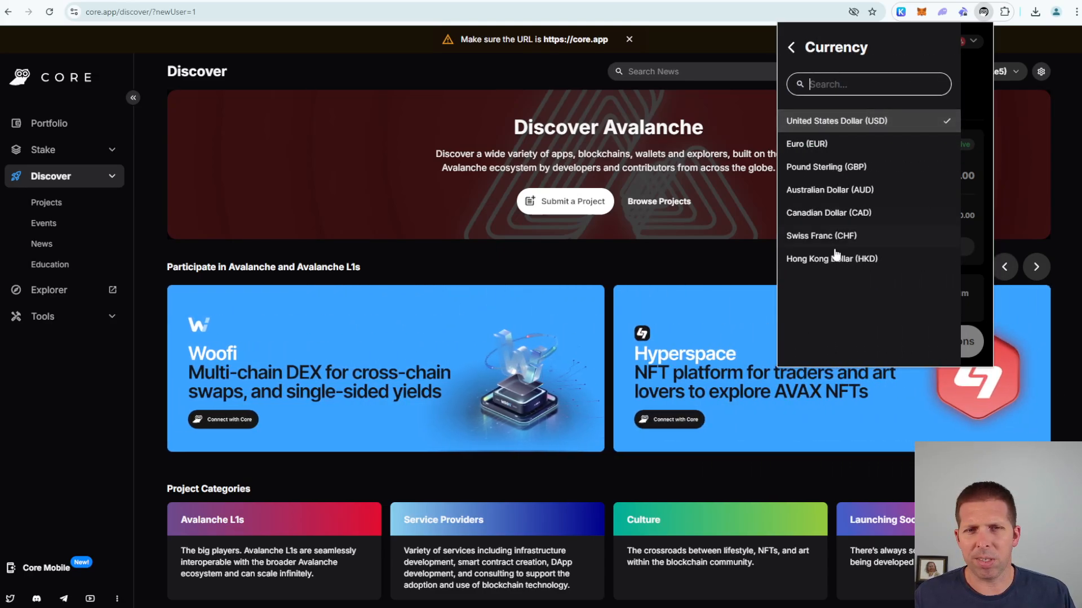
click(792, 47)
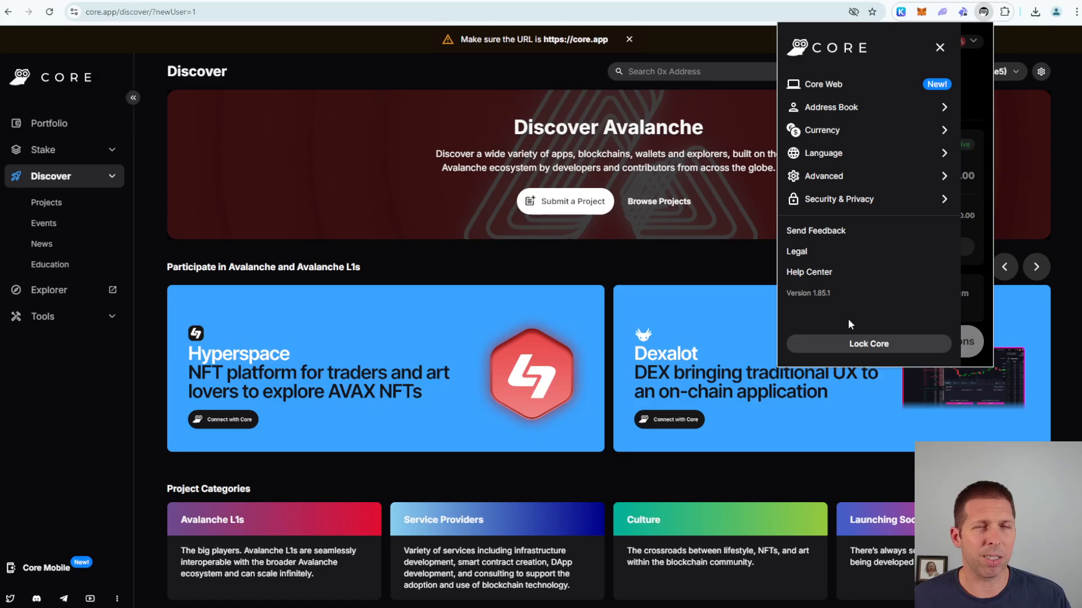
mouse_move(874, 343)
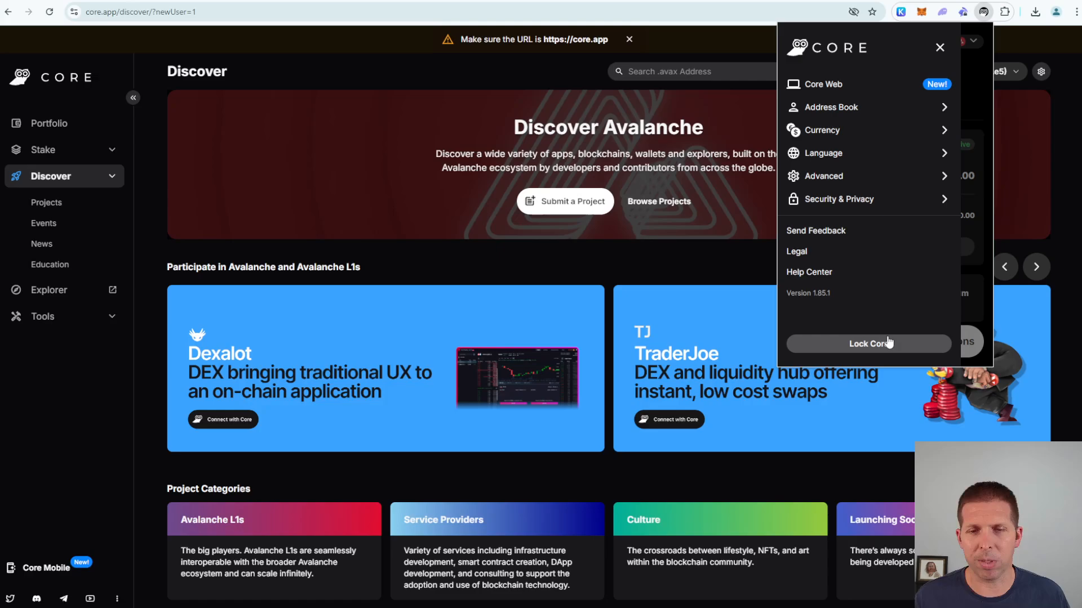
Lock Core and unlock it again with the wallet password.
click(868, 343)
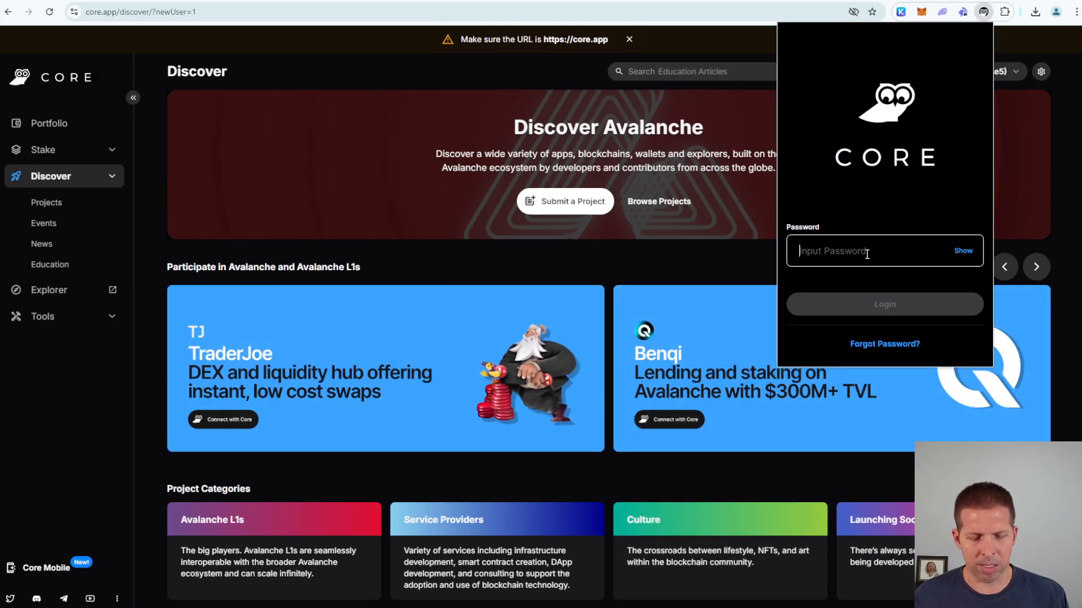
text(password)
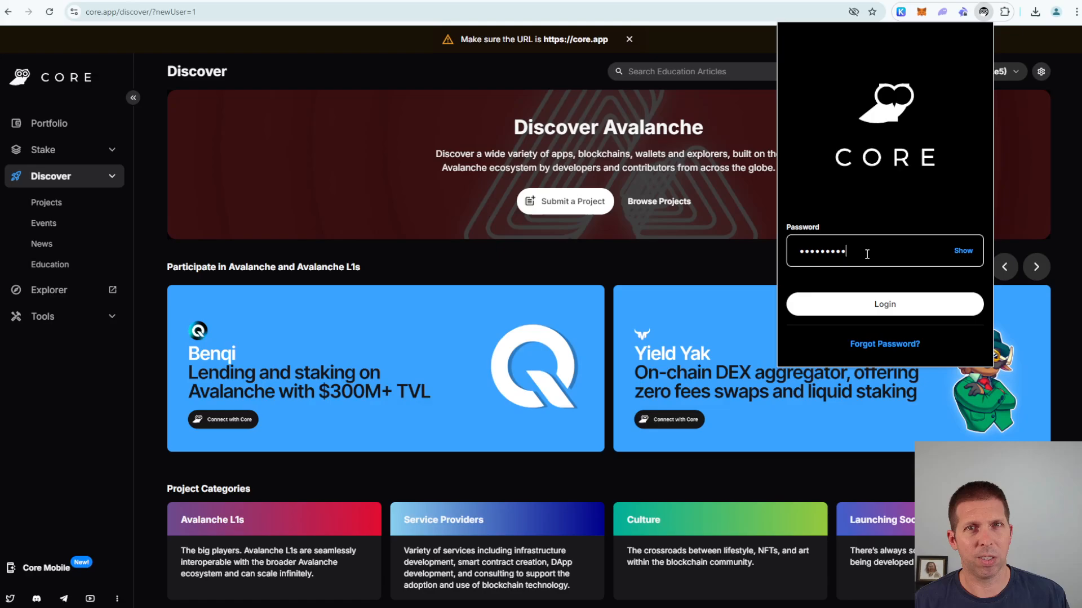
click(885, 304)
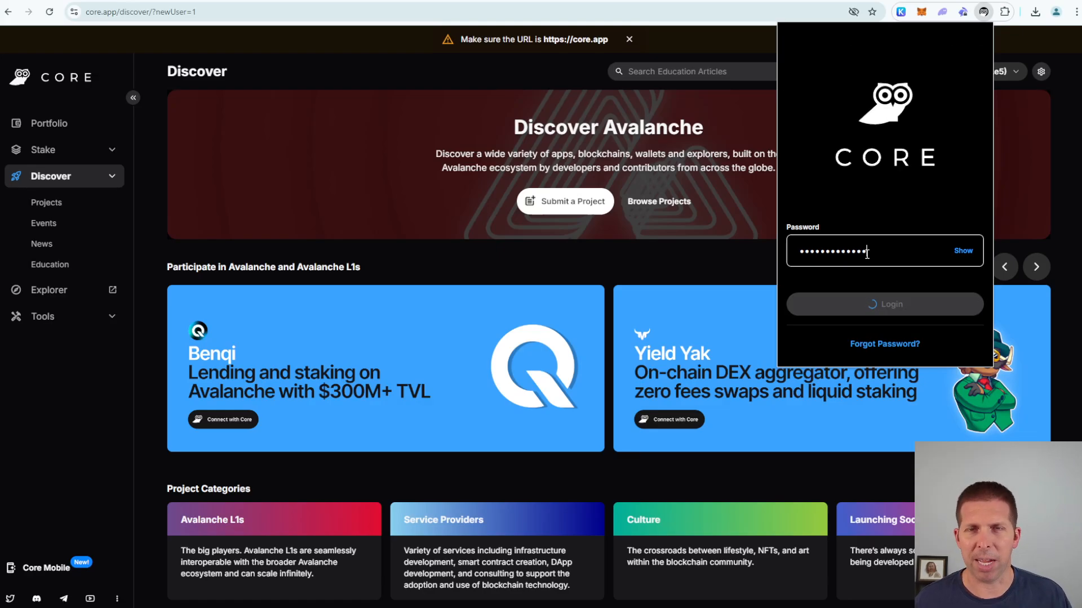
click(884, 304)
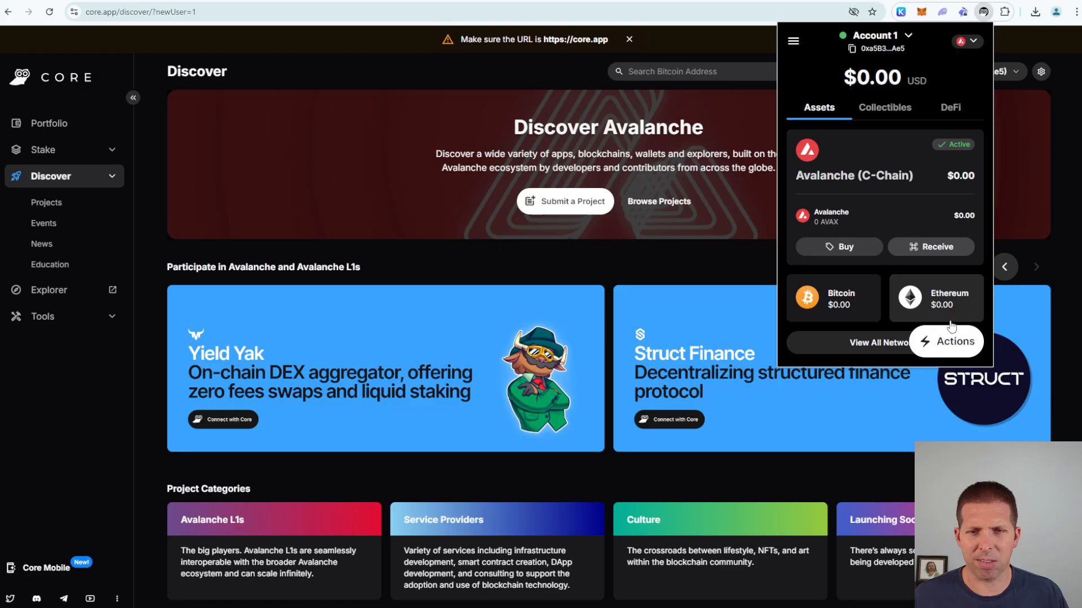
click(945, 341)
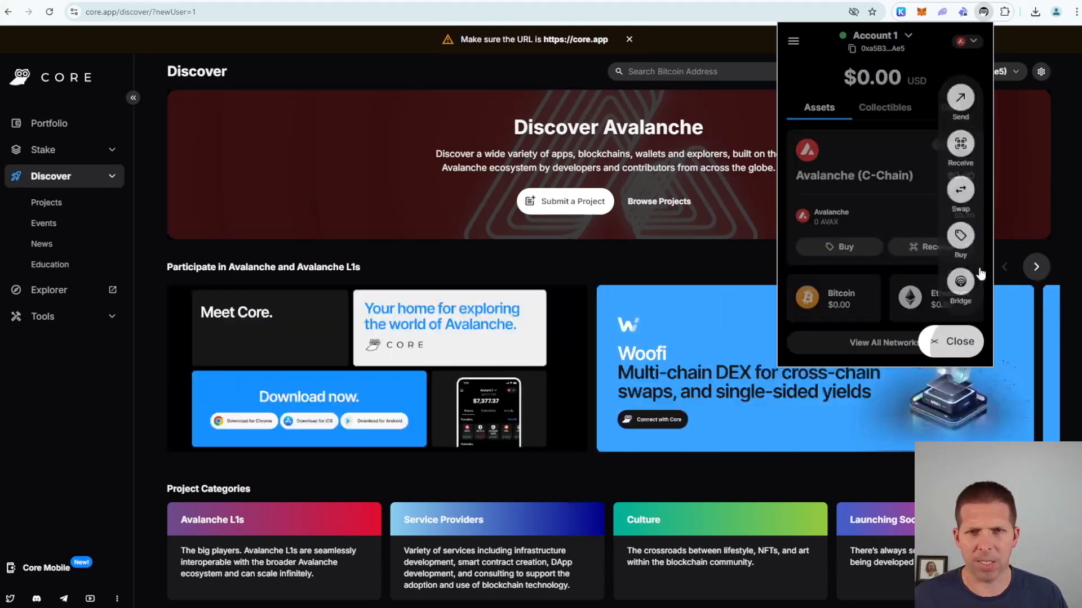
click(960, 96)
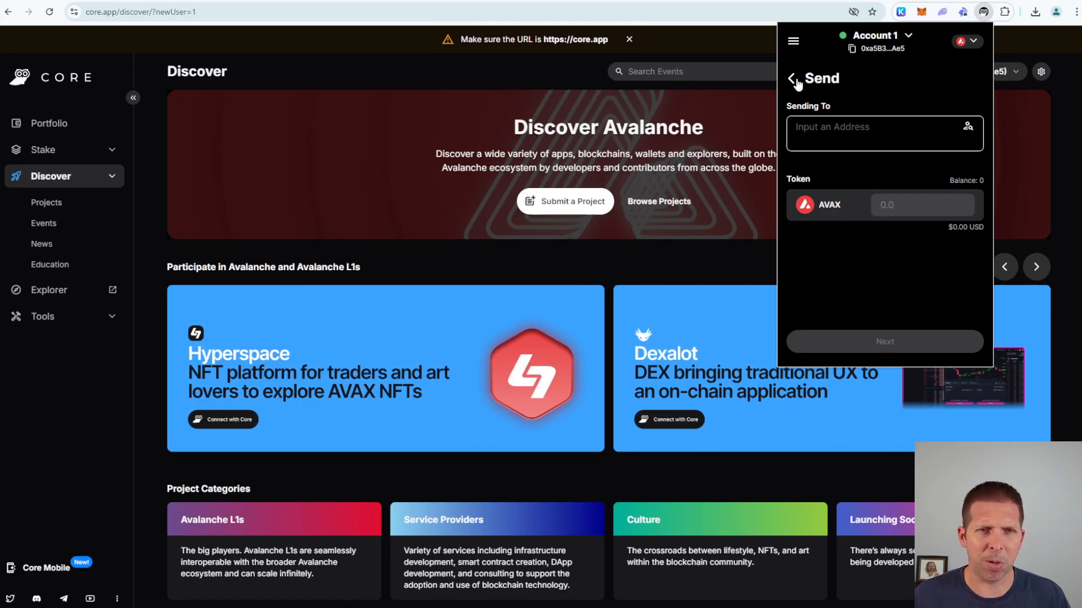
click(791, 78)
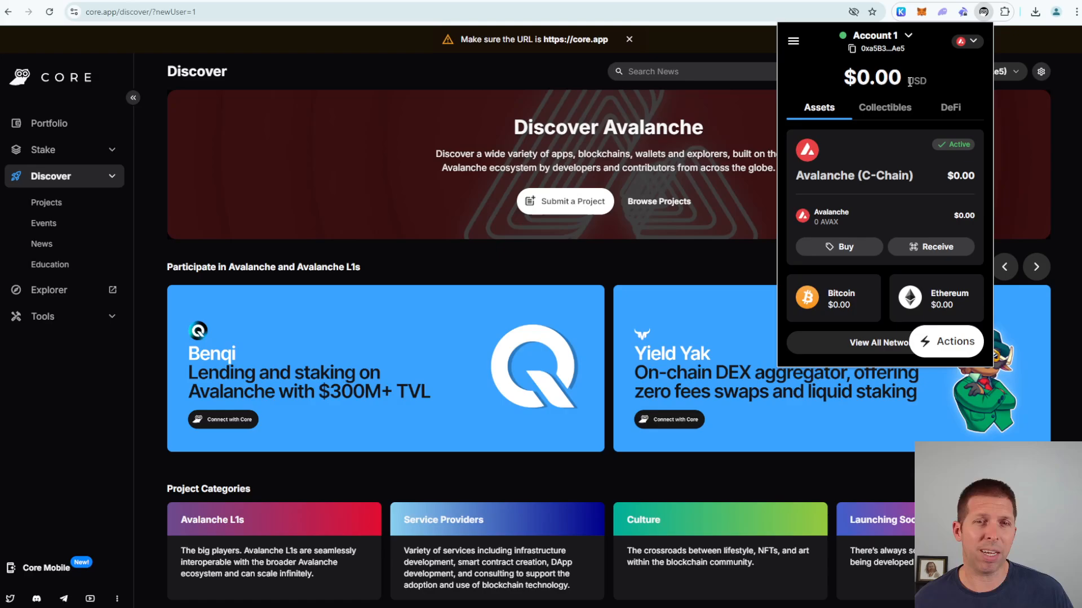
click(1036, 267)
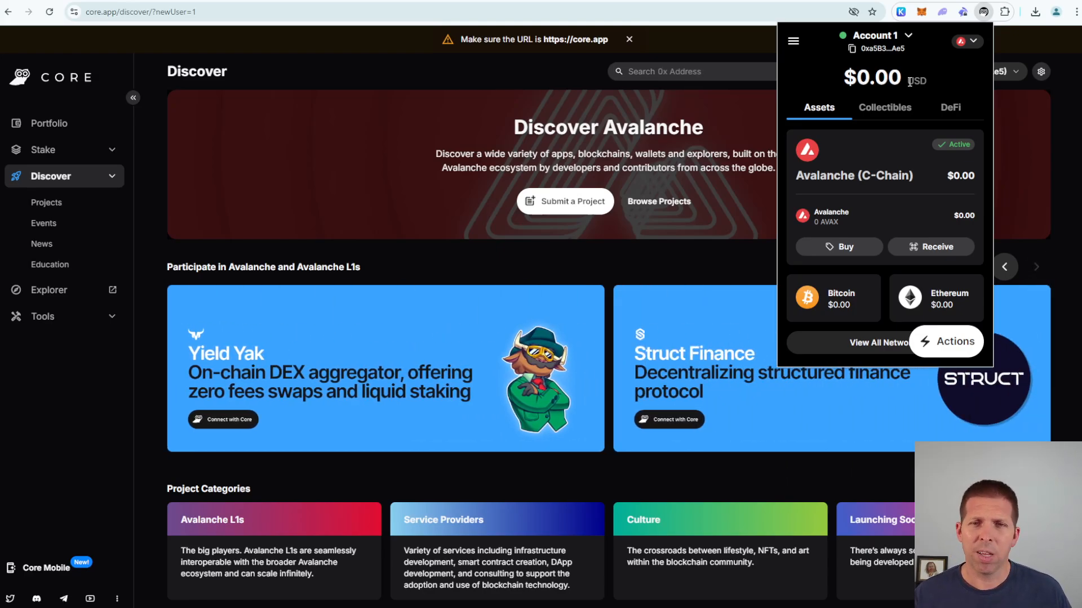
click(946, 341)
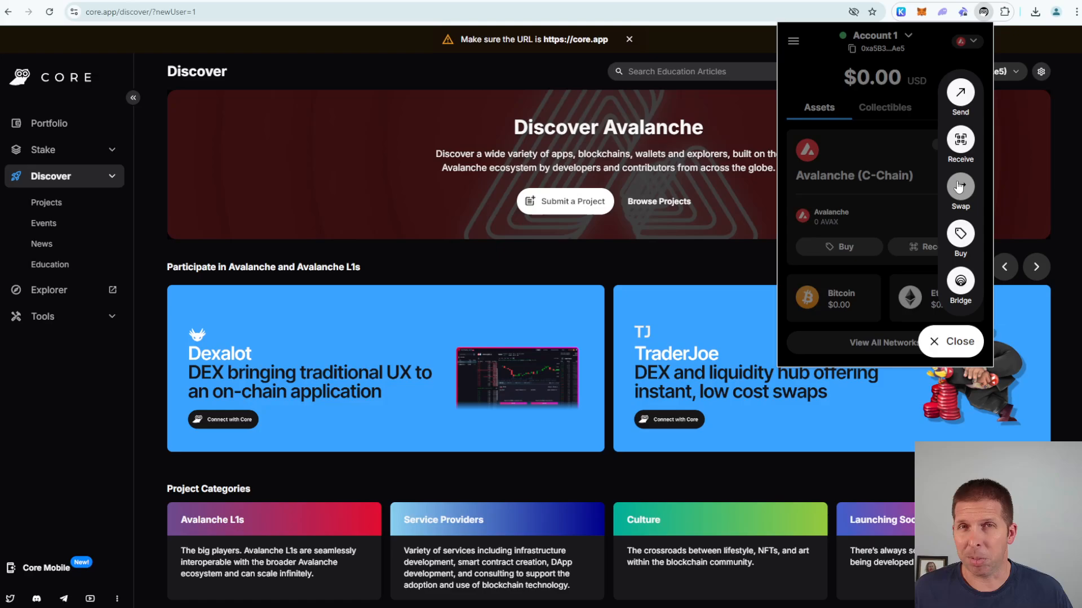
mouse_move(918, 191)
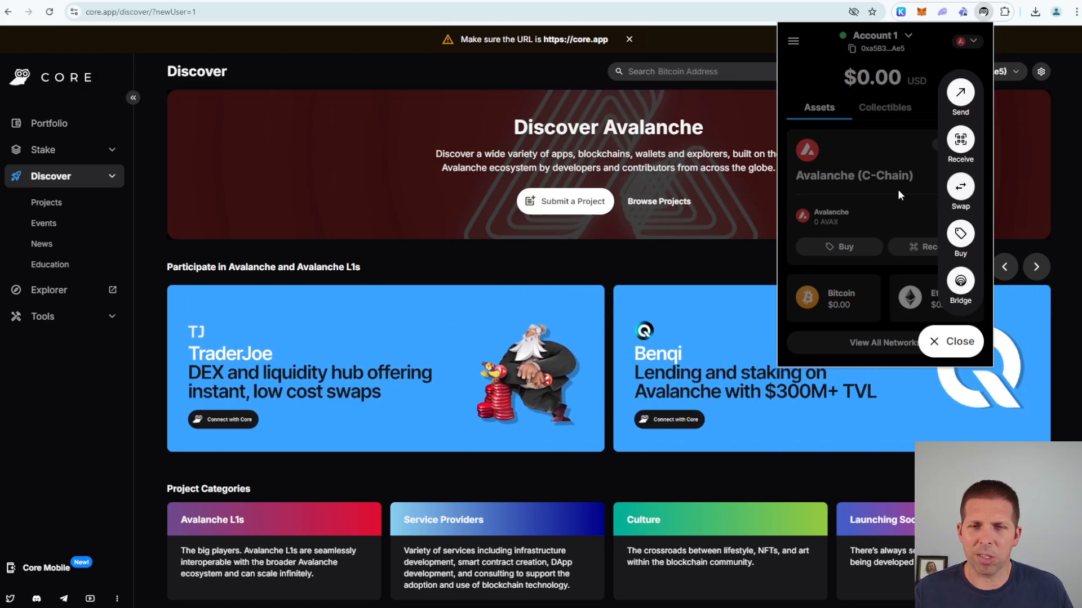
mouse_move(959, 186)
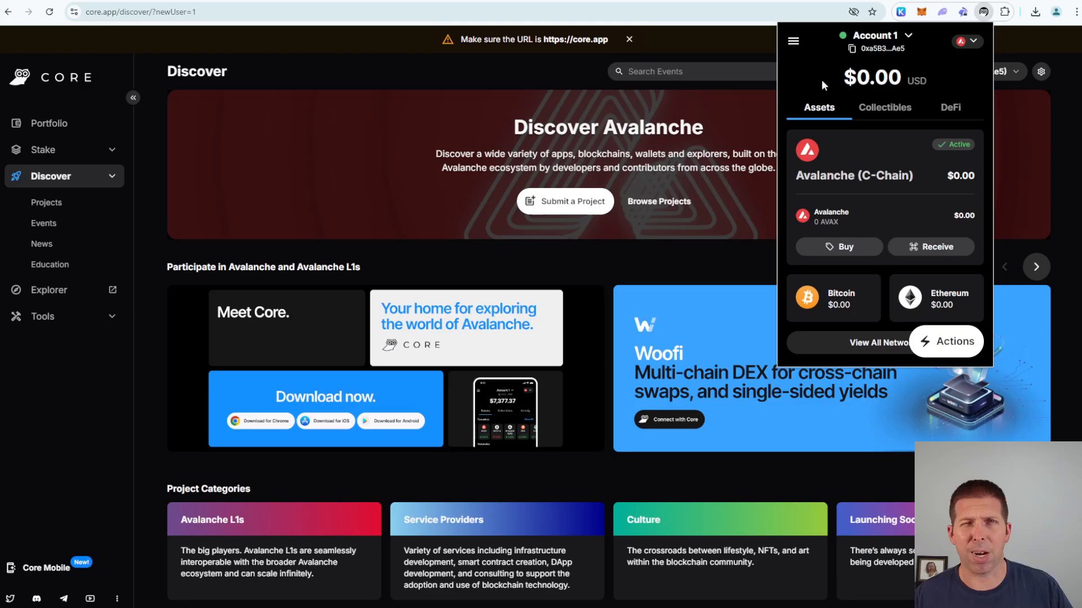
click(1036, 267)
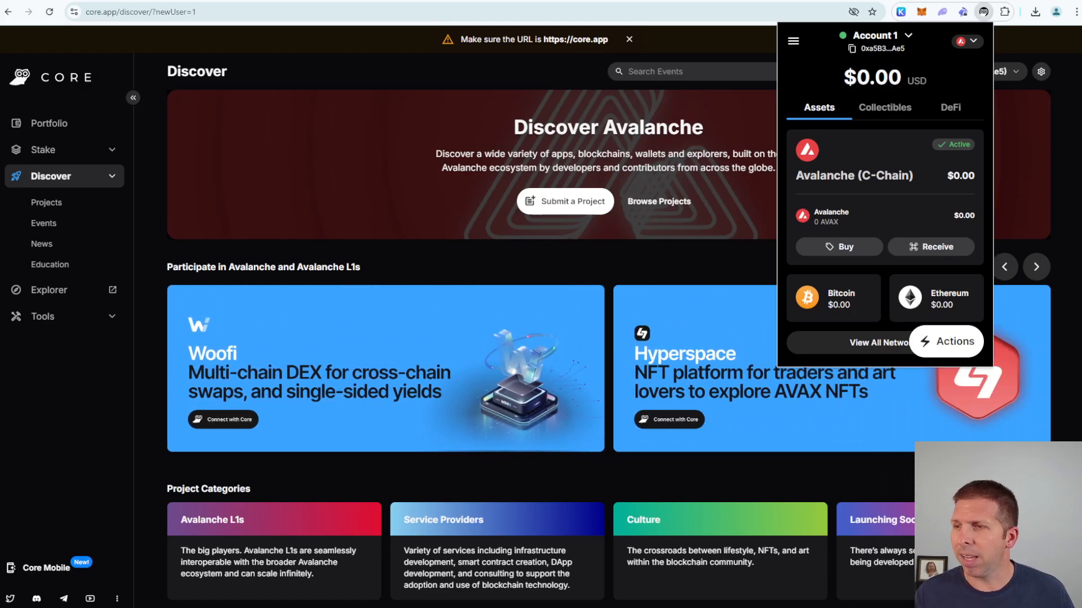